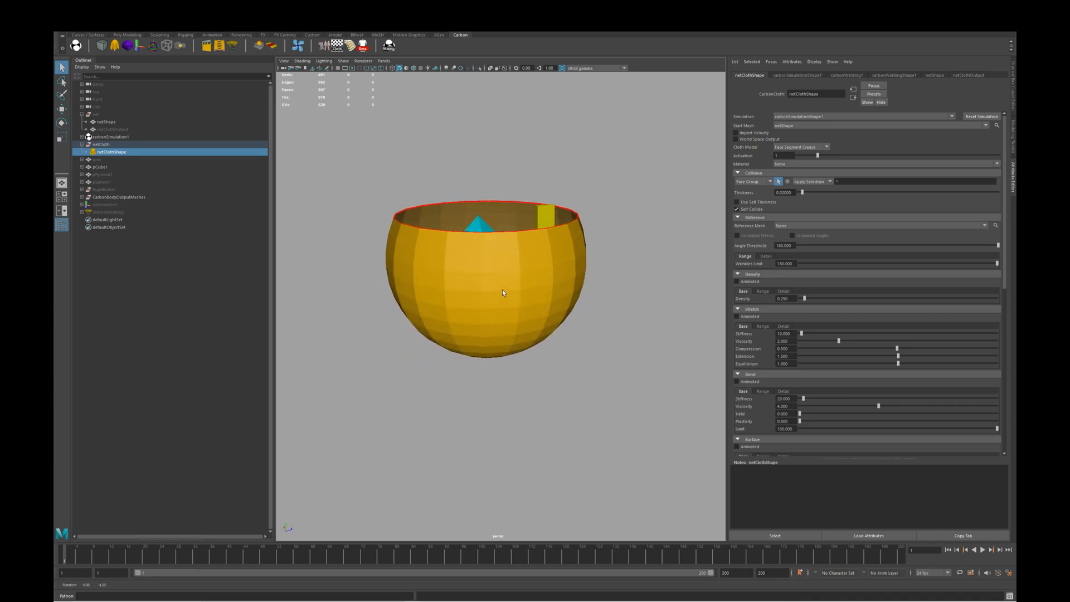
- Switch the sack's Carbon cloth collision type from Face Group to Edge Group, making it an open net
left_click(983, 550)
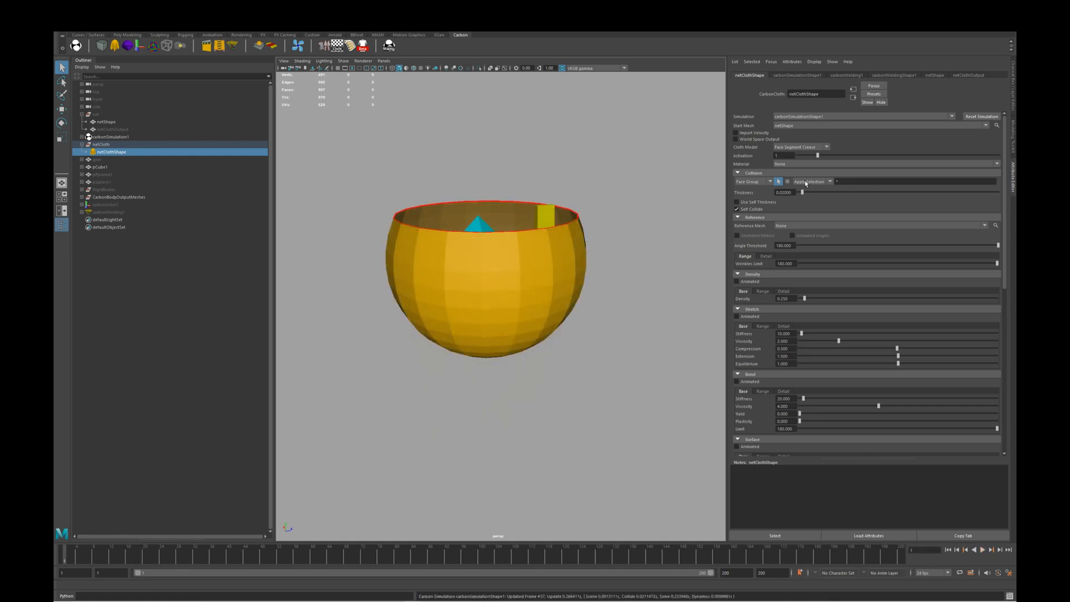
left_click(751, 180)
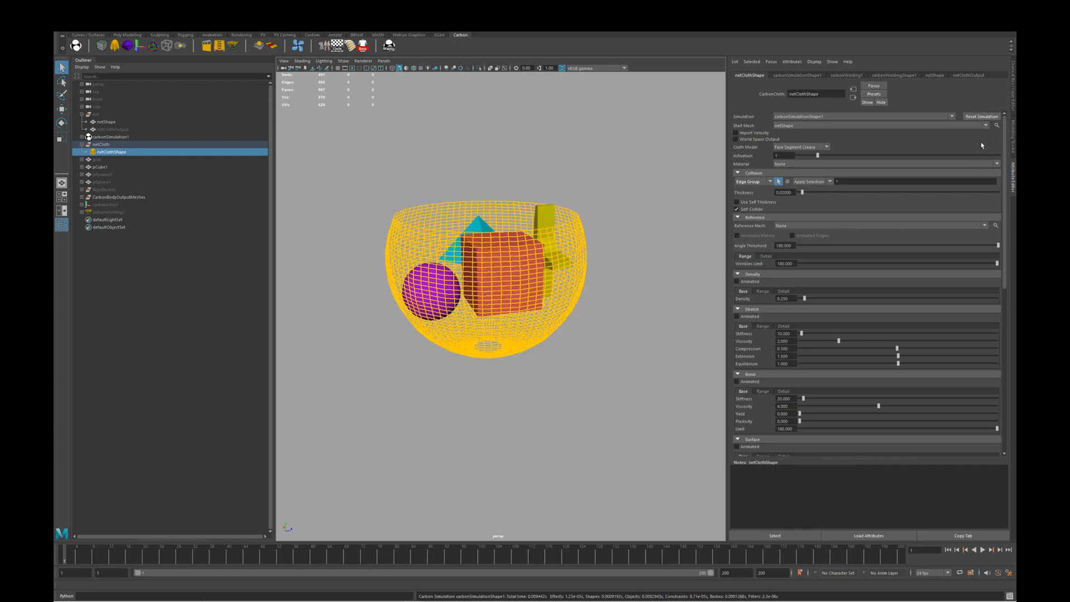
left_click(981, 549)
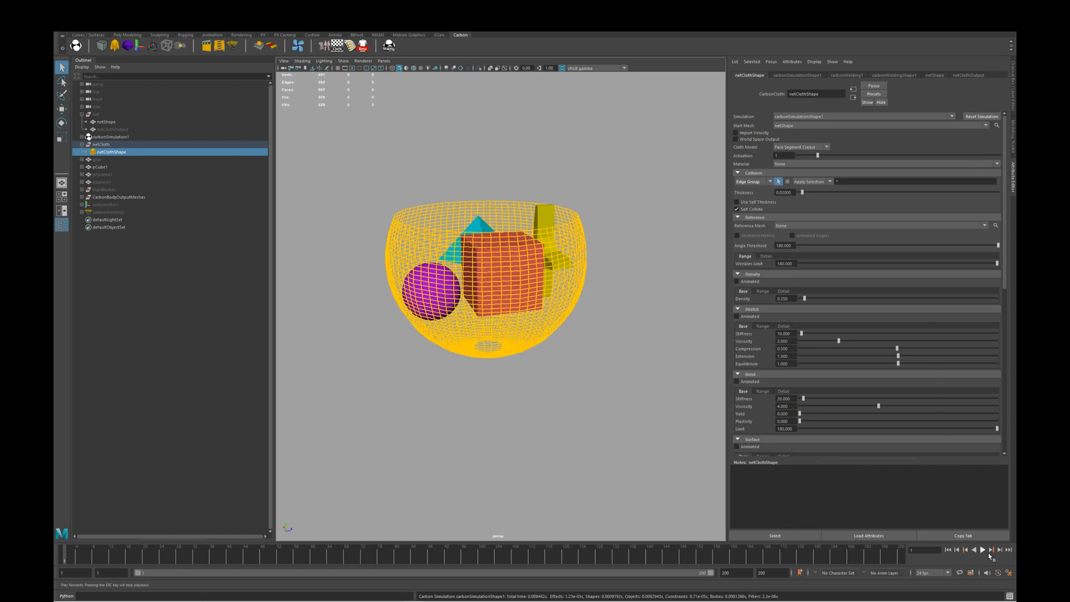
- Play the fine net sack stretching under the four bodies, then stop playback
left_click(992, 548)
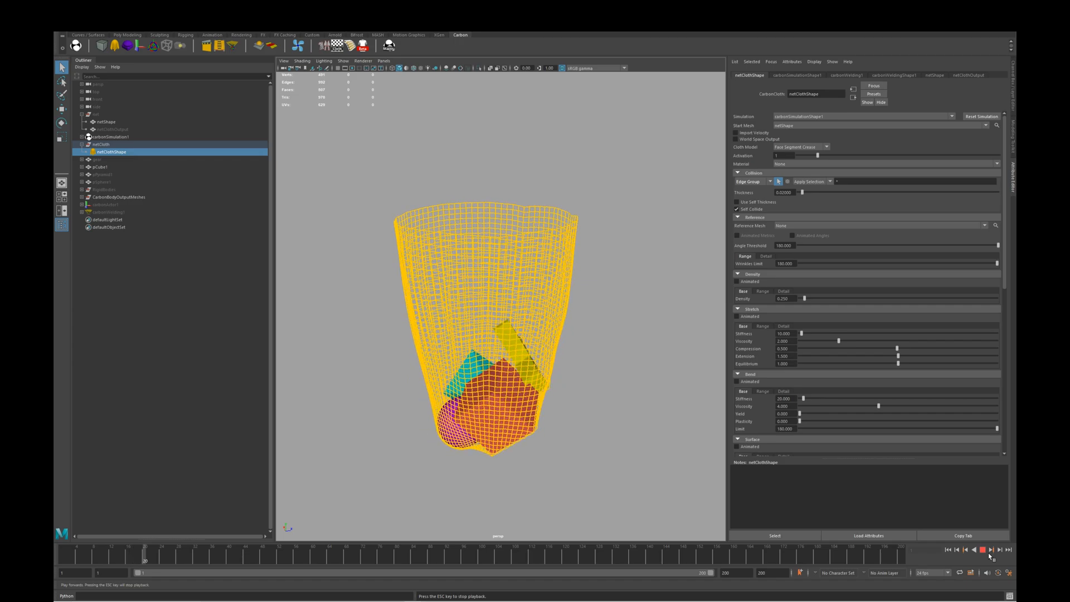
left_click(984, 549)
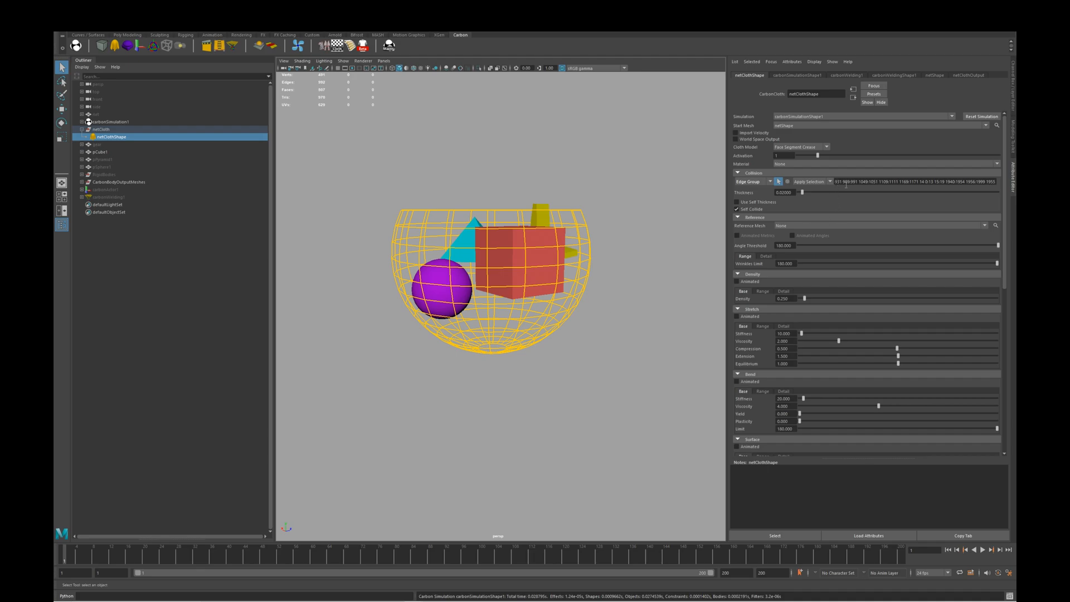
- Play the coarse net sack catching the four bodies, then run the chainmail ring example
left_click(975, 549)
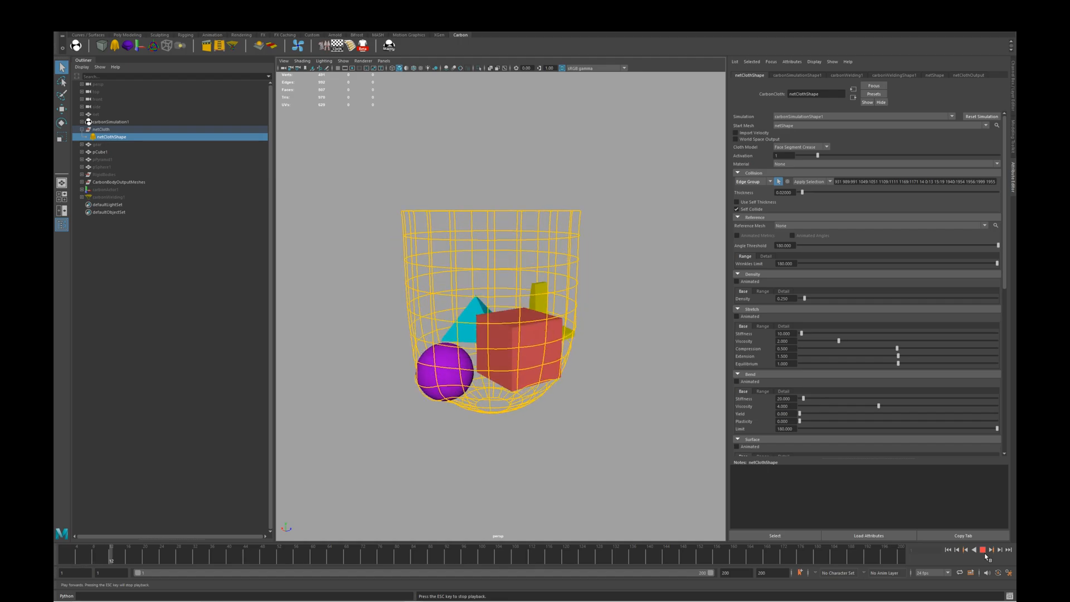
left_click(980, 549)
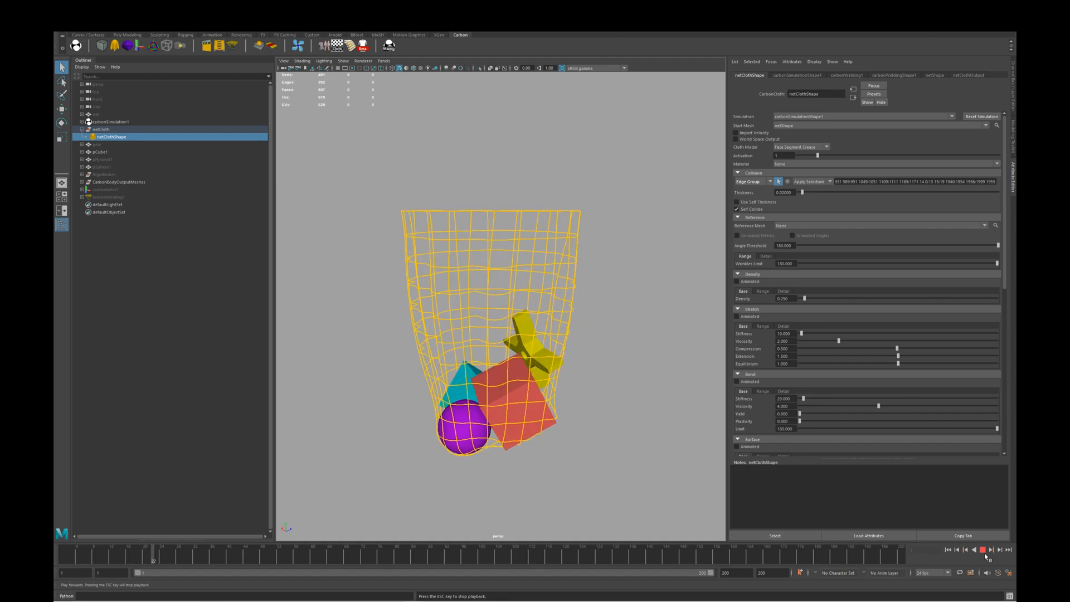
left_click(983, 549)
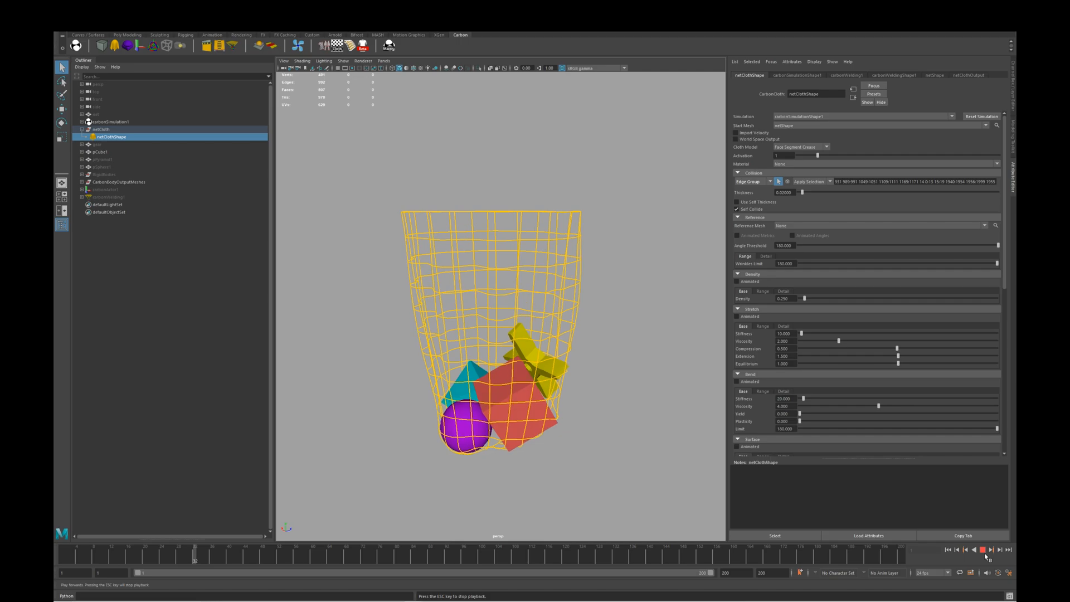
left_click(984, 550)
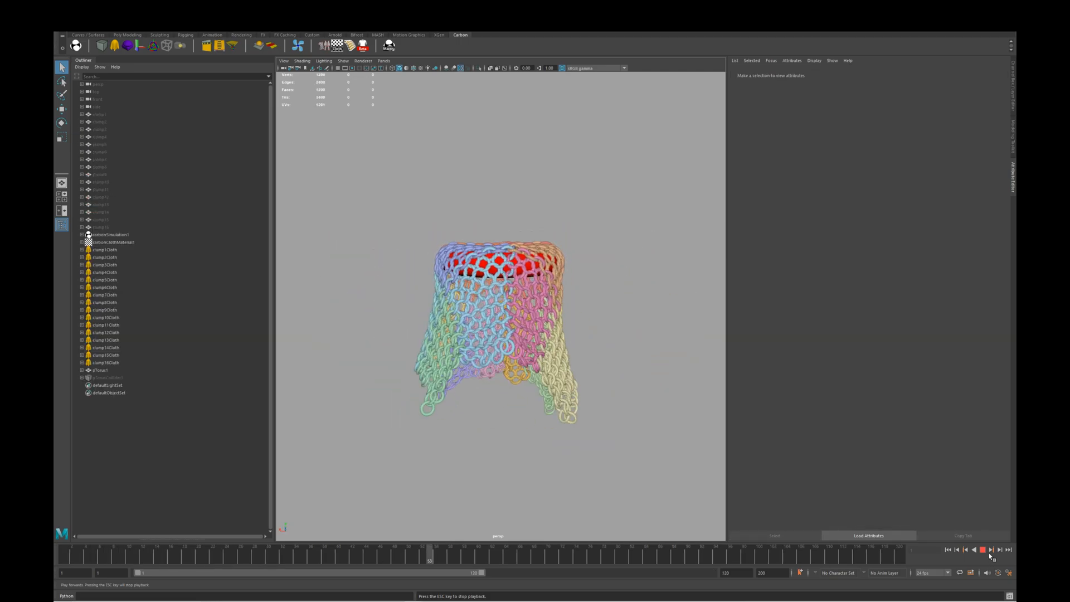